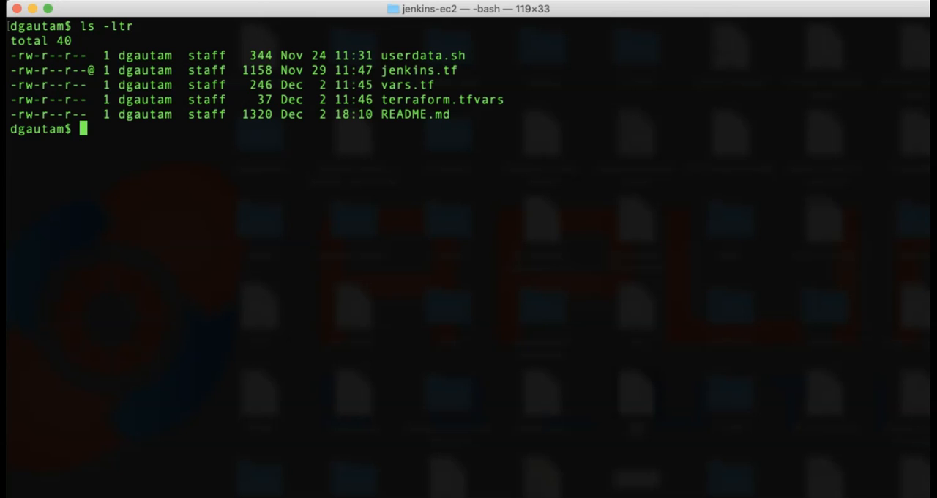
{"action": "type", "text": "terraform ini"}
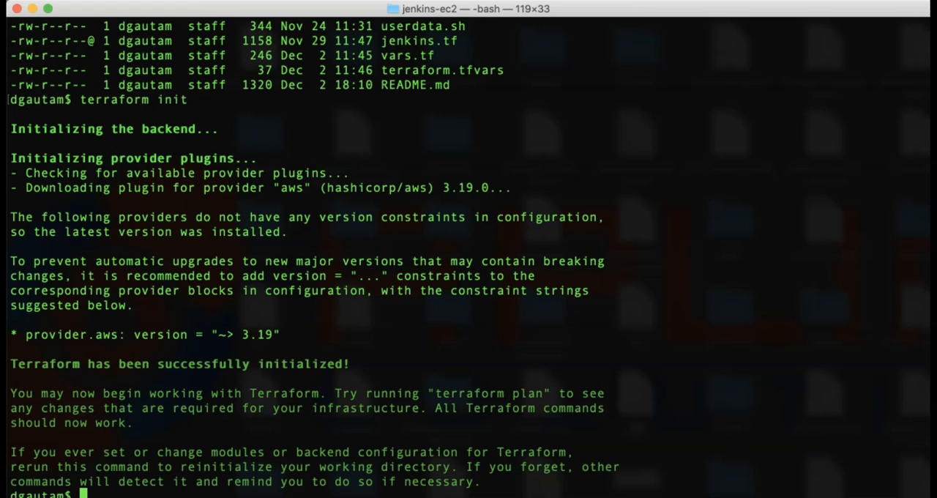
{"action": "type", "text": "terraf"}
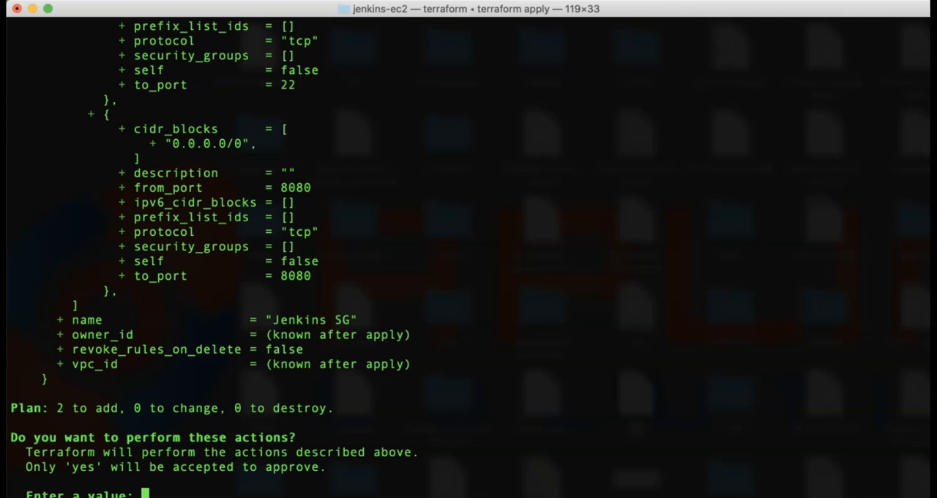
{"action": "type", "text": "yes"}
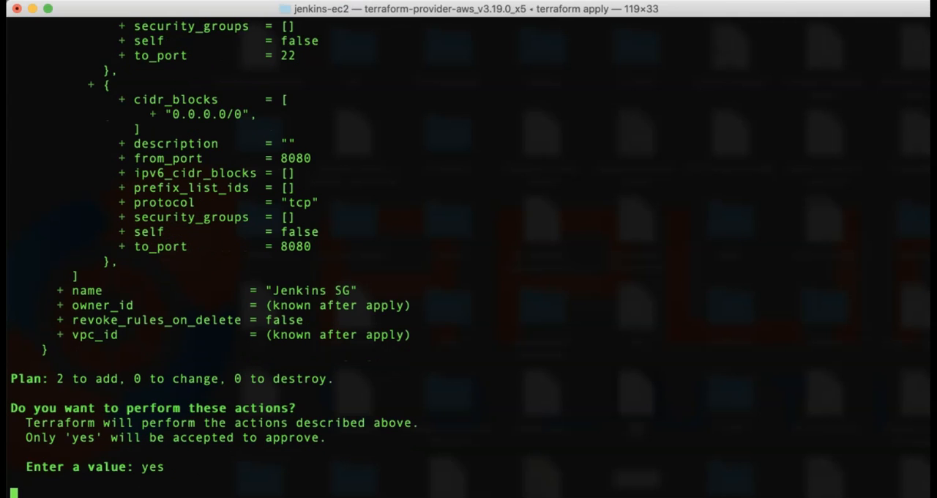